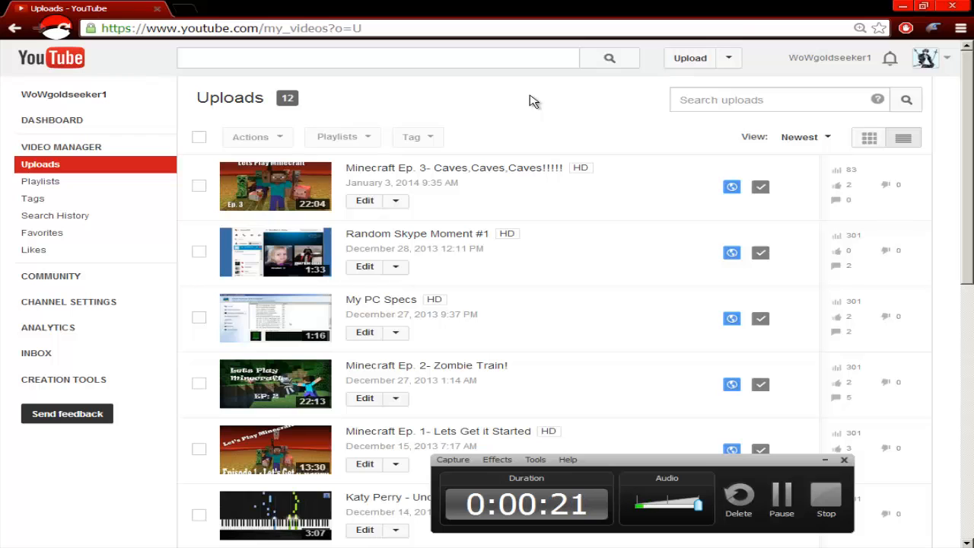
# Step: Open Analytics and scroll through the 30-day views, watch time, earnings and top 10 videos
pyautogui.scroll(-3)
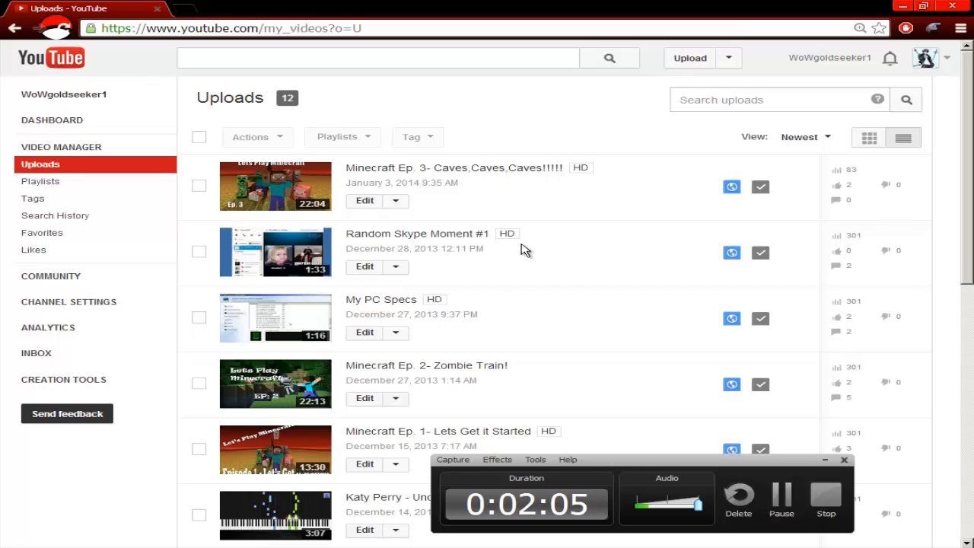
pyautogui.scroll(-3)
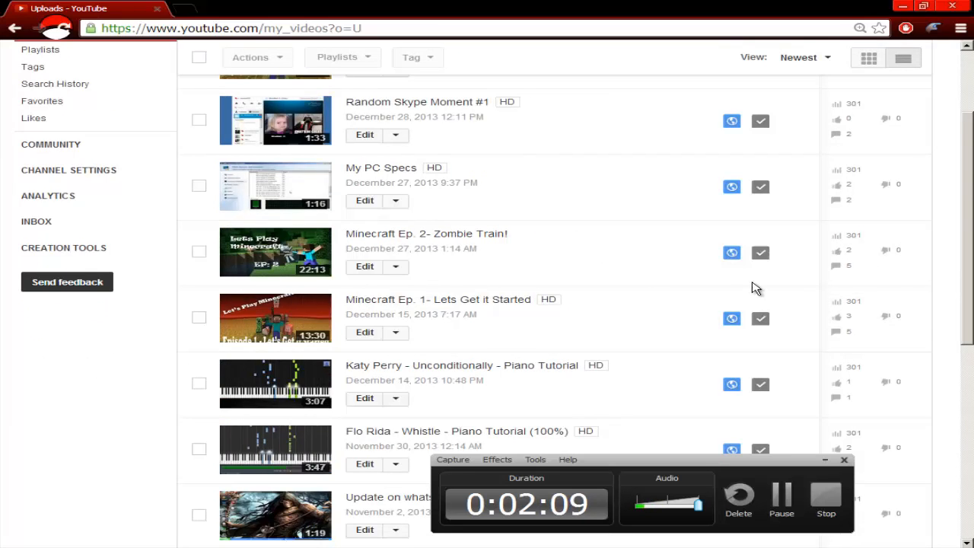
pyautogui.scroll(-3)
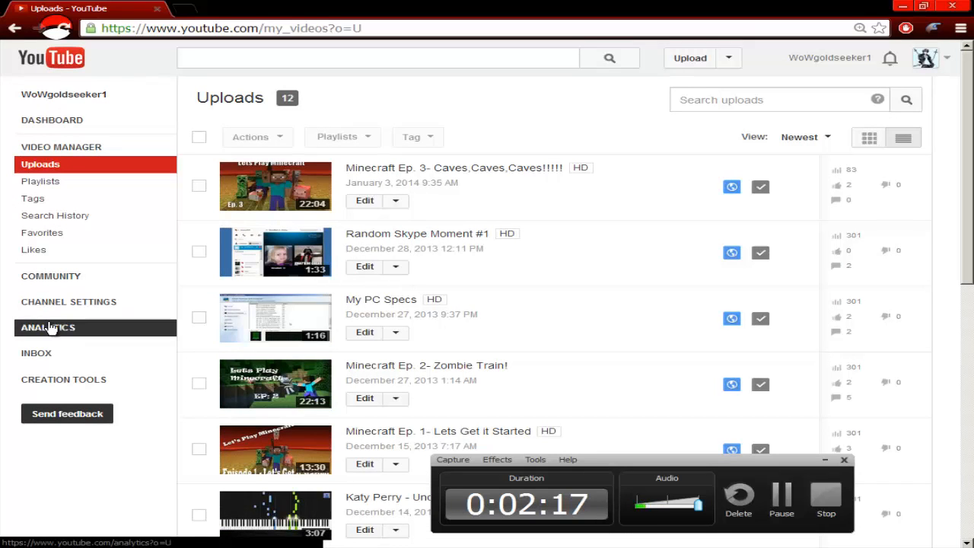
pyautogui.click(48, 327)
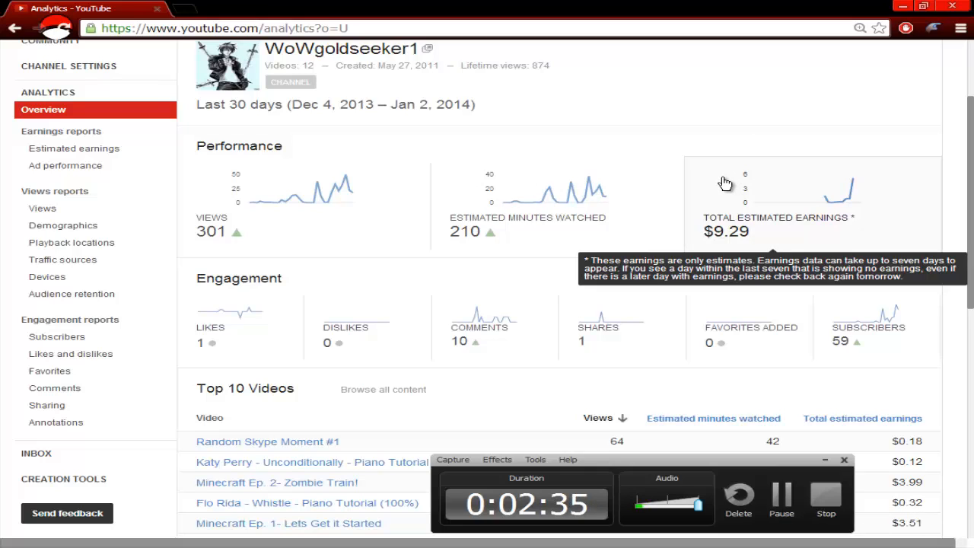
pyautogui.moveTo(641, 196)
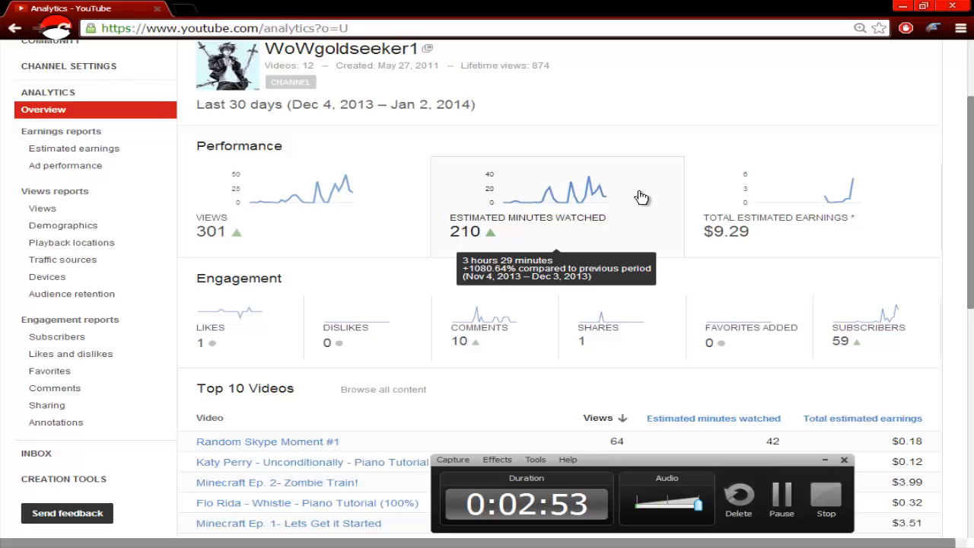
pyautogui.scroll(-3)
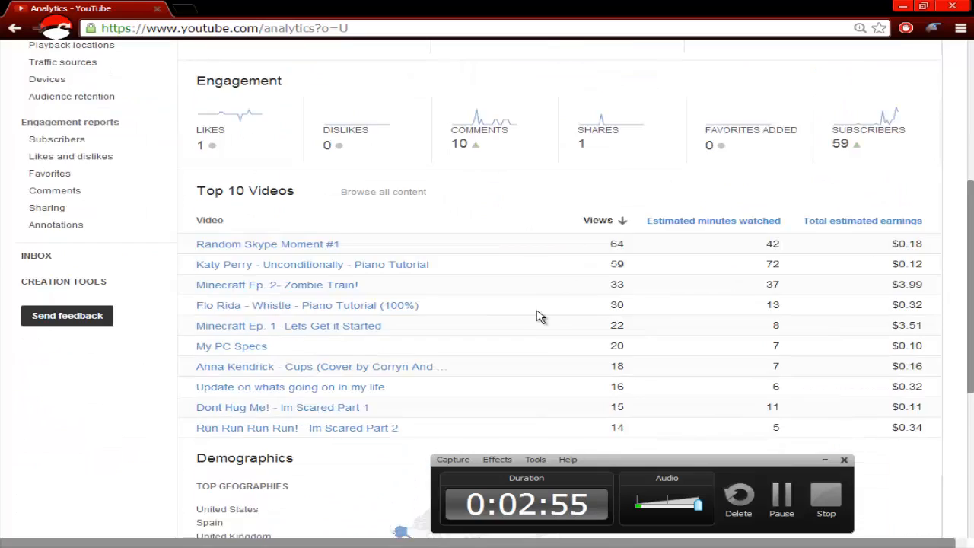
pyautogui.scroll(-3)
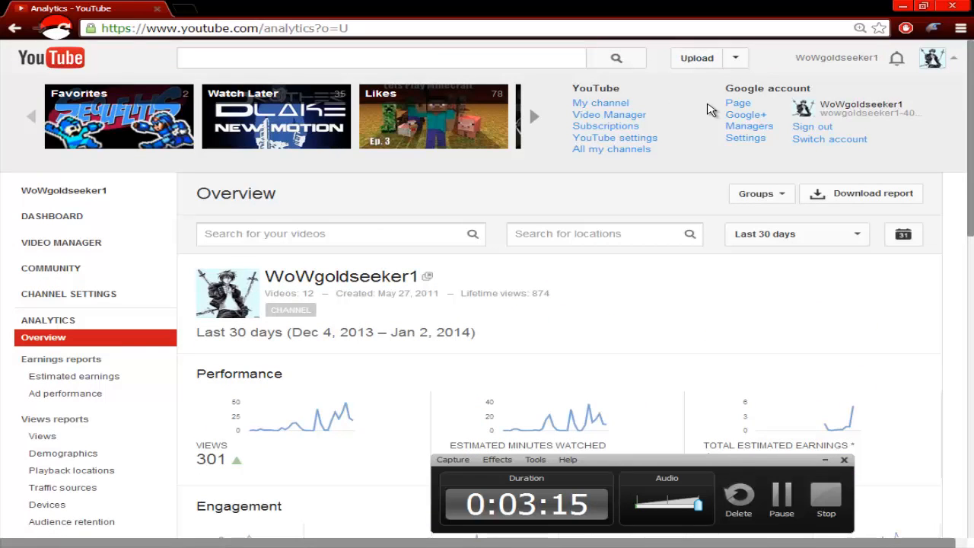
pyautogui.click(746, 114)
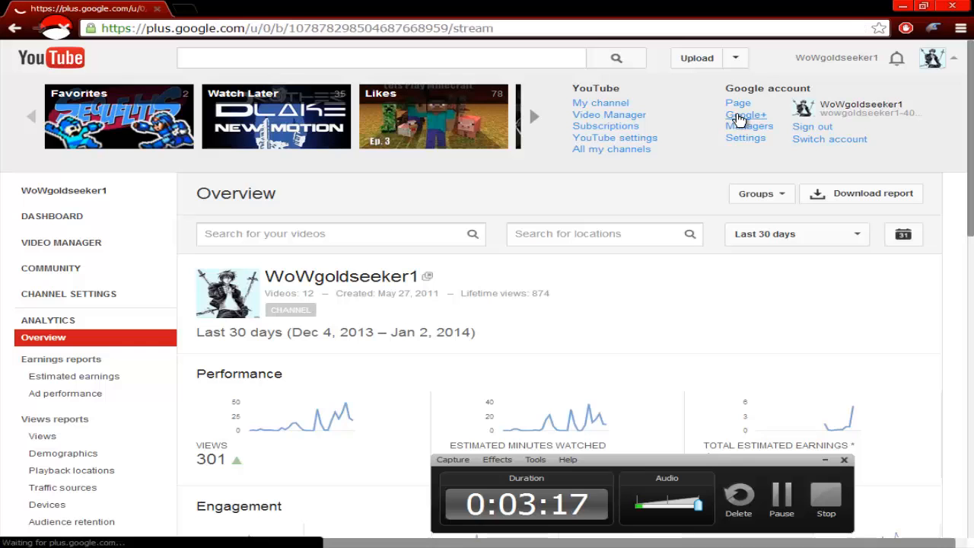
pyautogui.click(746, 115)
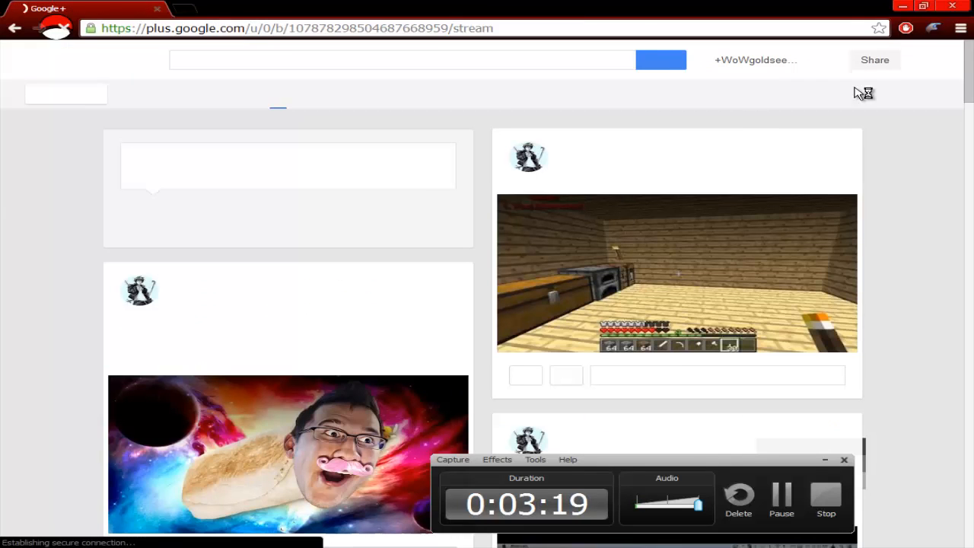
pyautogui.click(14, 29)
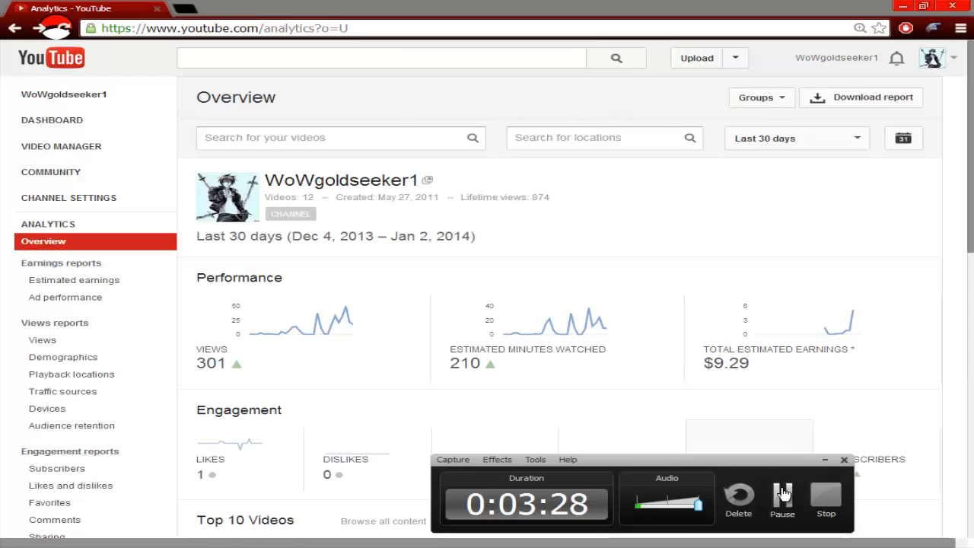
# Step: Open the Features page and review the August 2013 copyright strike and disabled monetization
pyautogui.click(42, 84)
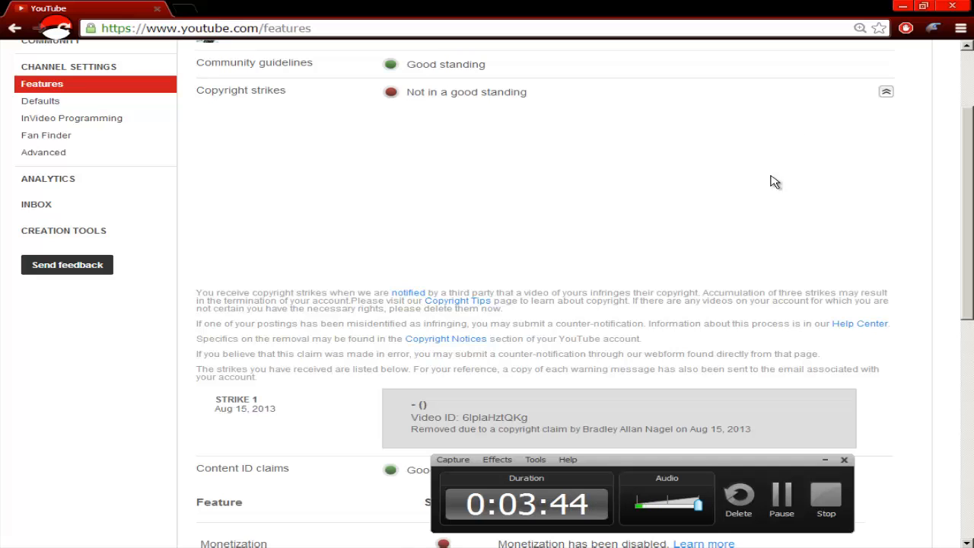
pyautogui.scroll(-3)
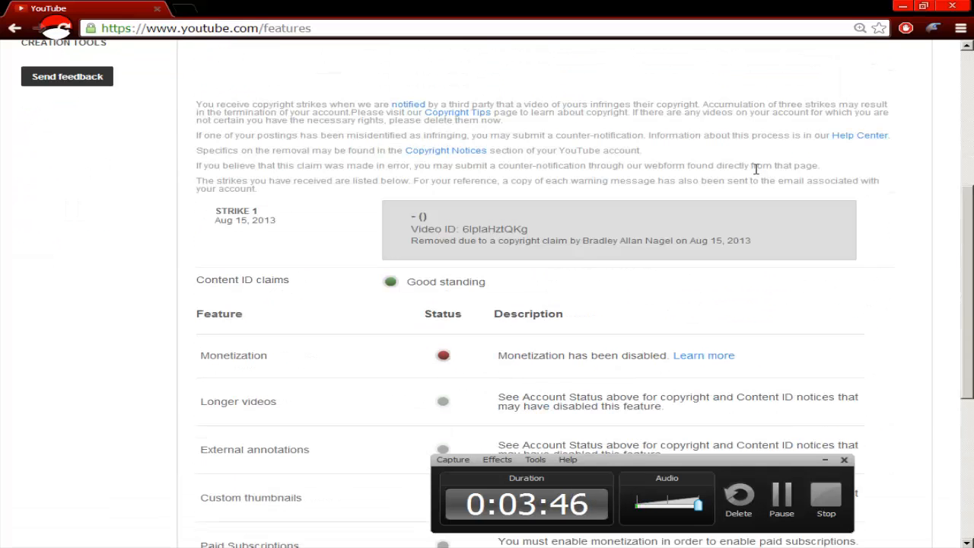
pyautogui.scroll(-3)
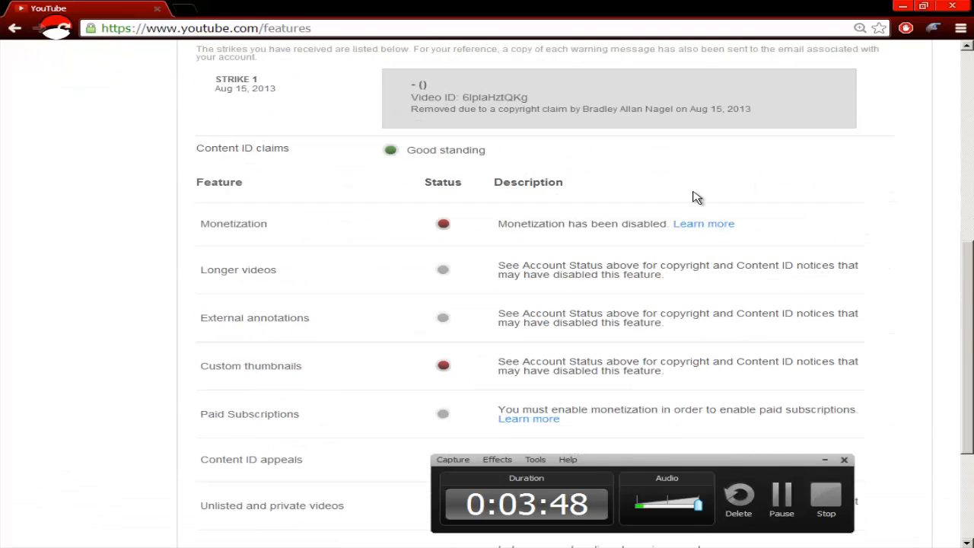
pyautogui.moveTo(498, 223); pyautogui.dragTo(620, 223)
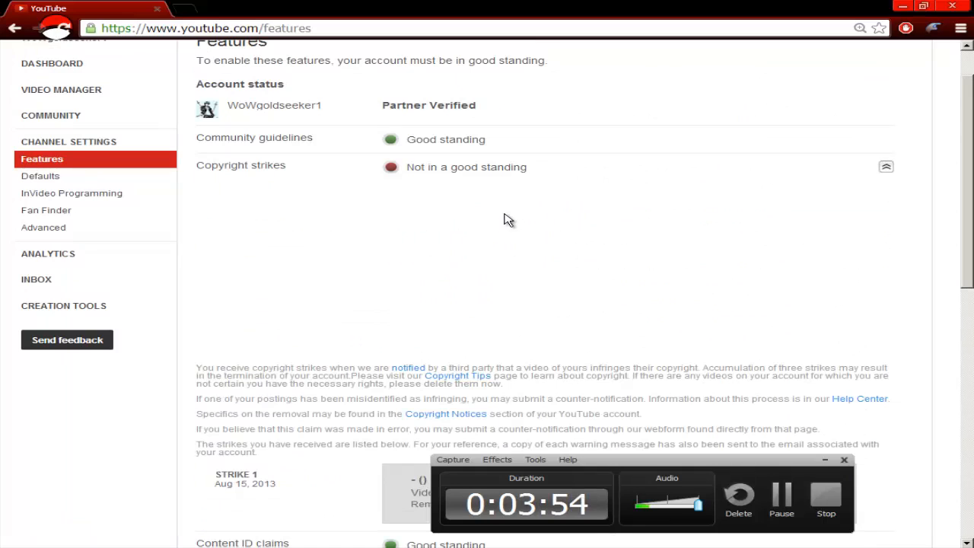
pyautogui.moveTo(44, 227)
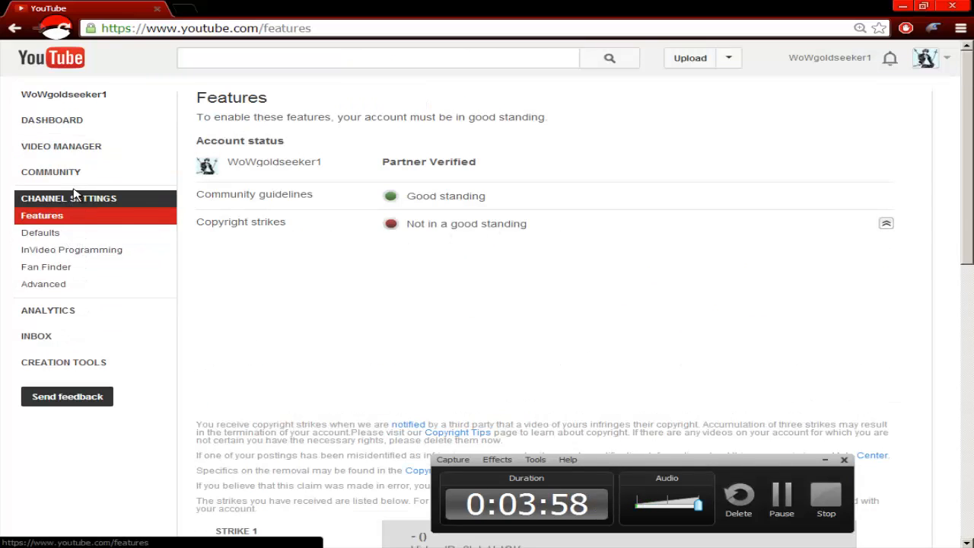
# Step: Open Community comments and scroll through the replies on the Minecraft videos
pyautogui.click(51, 172)
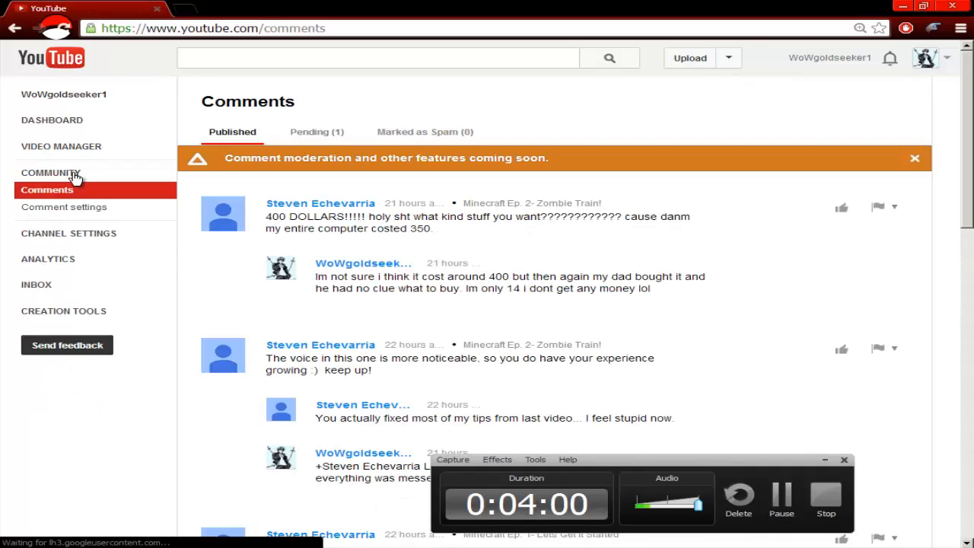
pyautogui.scroll(-3)
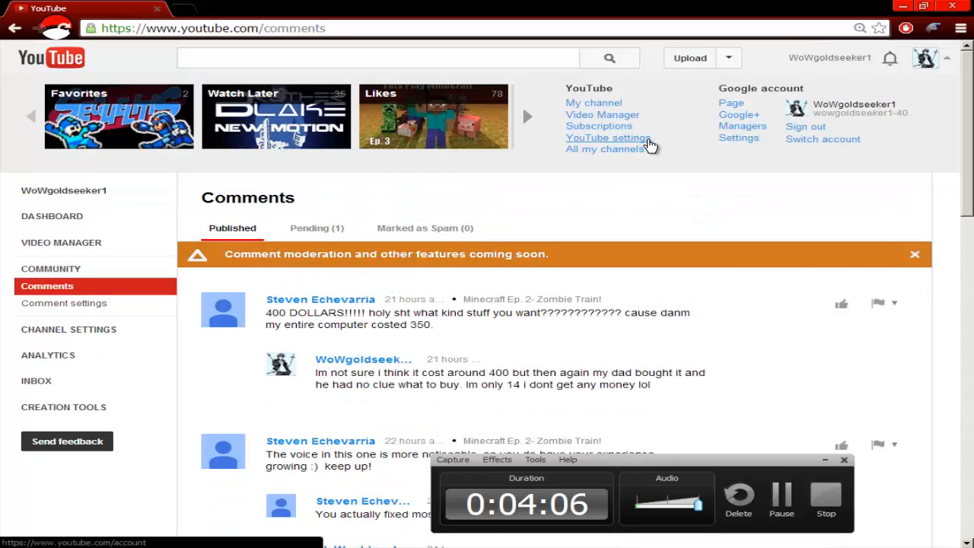
pyautogui.moveTo(745, 167)
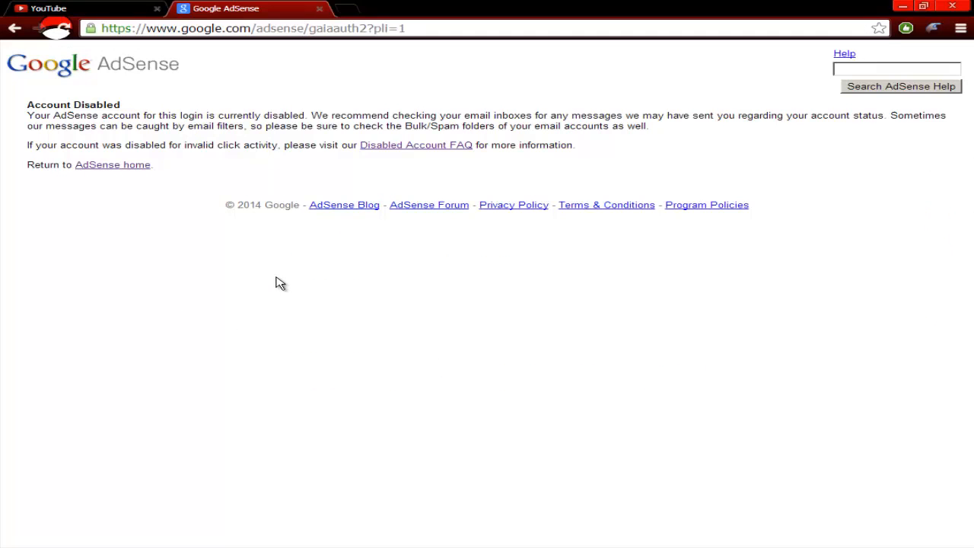
pyautogui.moveTo(232, 391)
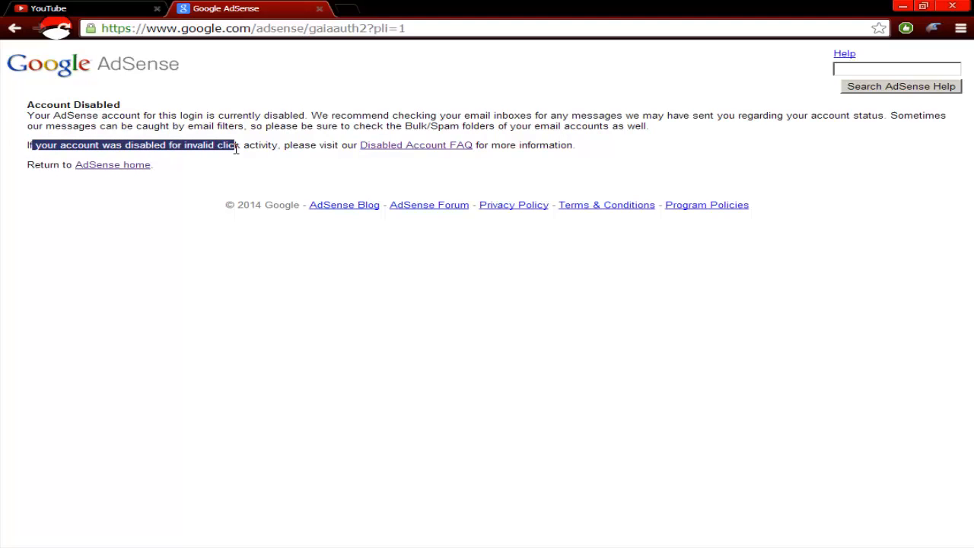
# Step: Select text on the AdSense Account Disabled notice pointing to the disabled account FAQ
pyautogui.click(281, 144)
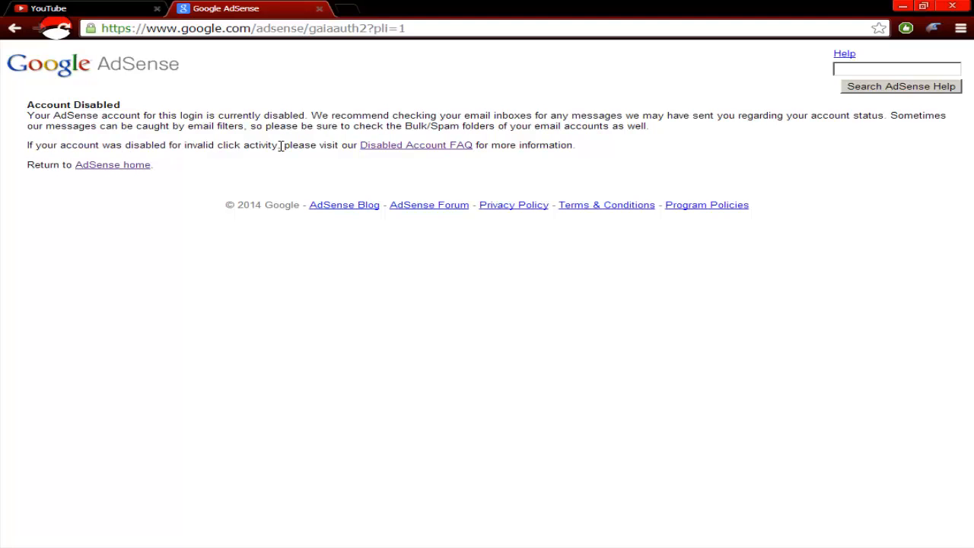
pyautogui.moveTo(183, 144); pyautogui.dragTo(281, 144)
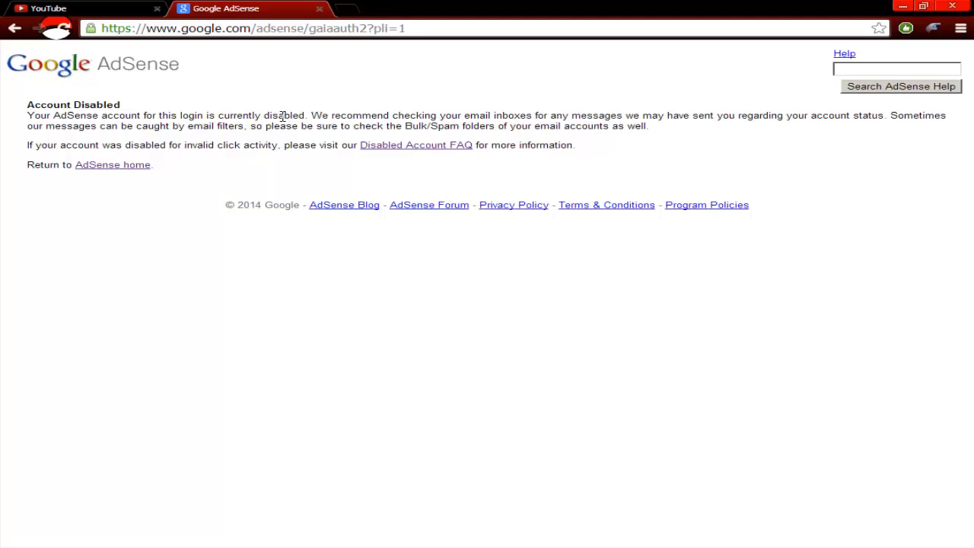
pyautogui.moveTo(499, 378)
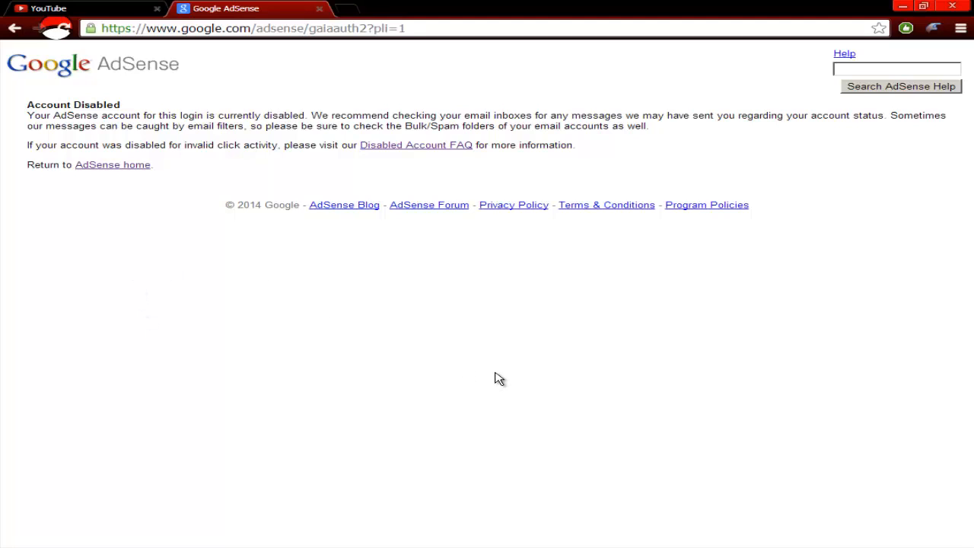
pyautogui.moveTo(522, 538)
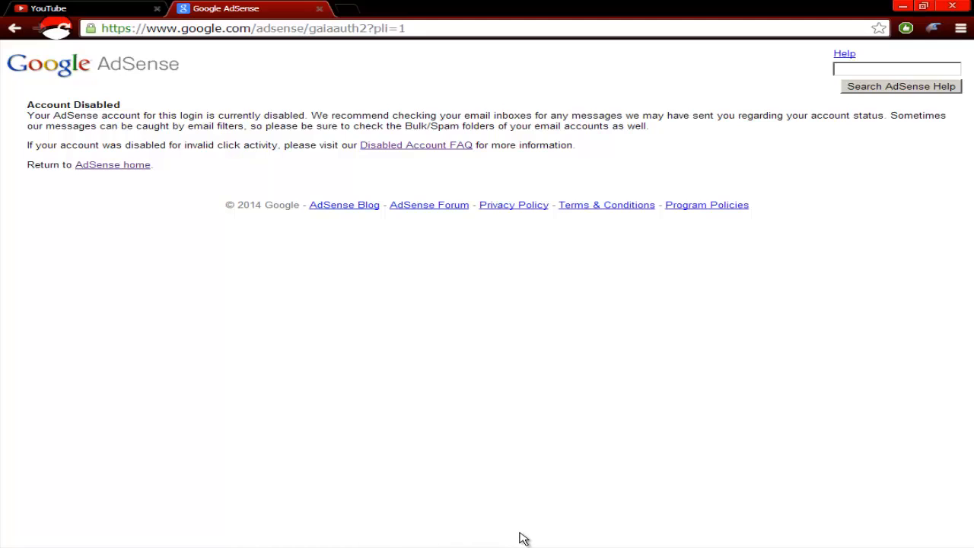